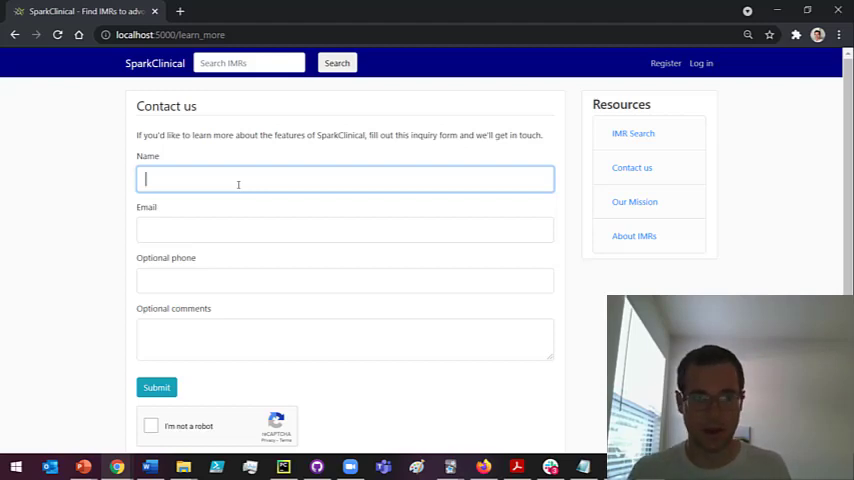
Submit a test inquiry with email 'd@g', phone '123' and comment 'abc' on the Contact us form.
{"action": "type", "text": "d@g"}
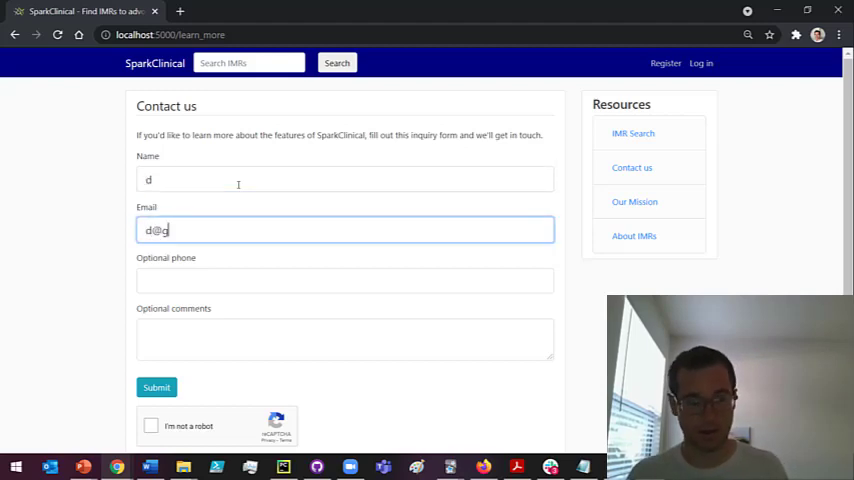
{"action": "type", "text": "123"}
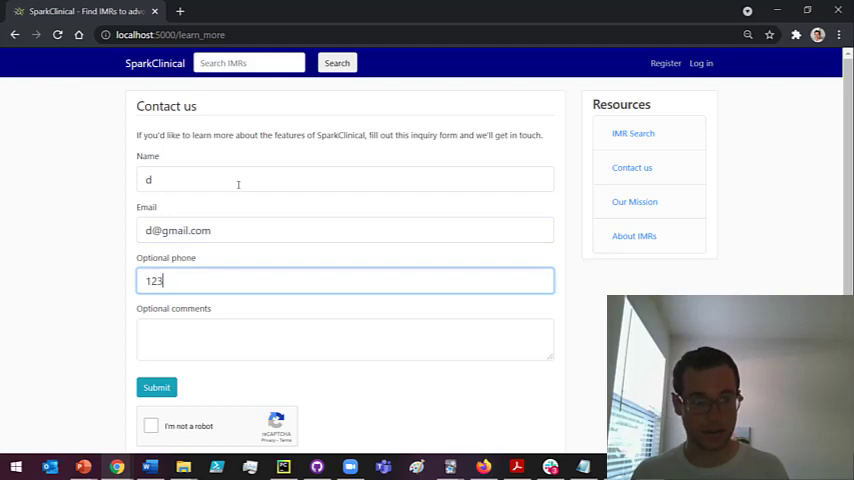
{"action": "type", "text": "abc"}
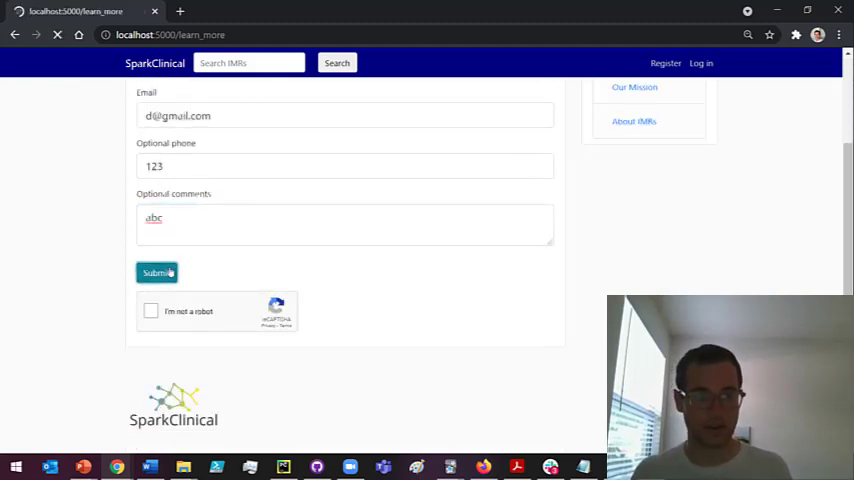
{"action": "left_click", "coordinate": [156, 272]}
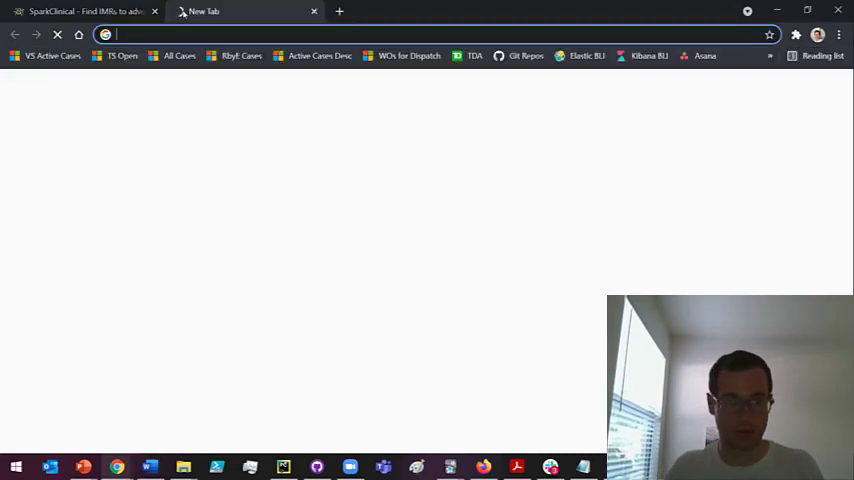
Go to google.com/recaptcha/admin and open the sparkclinical.com v2 site settings.
{"action": "type", "text": "google.com/recaptcha/admin/site/468308599"}
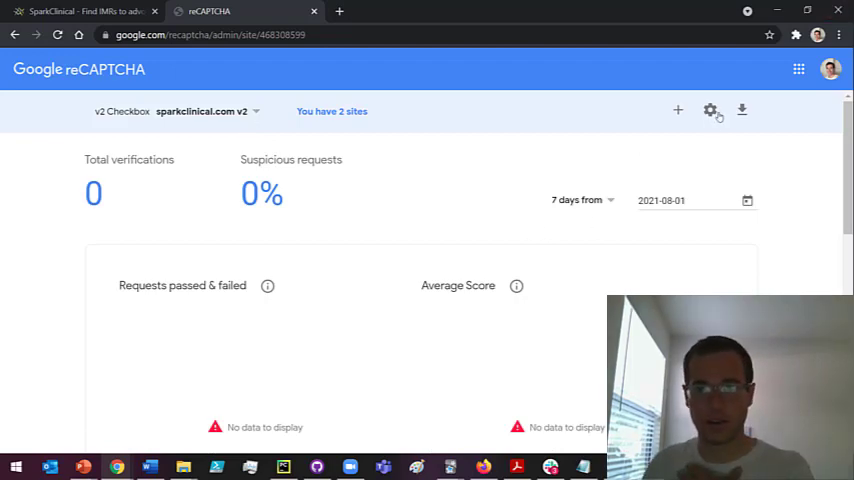
{"action": "left_click", "coordinate": [710, 110]}
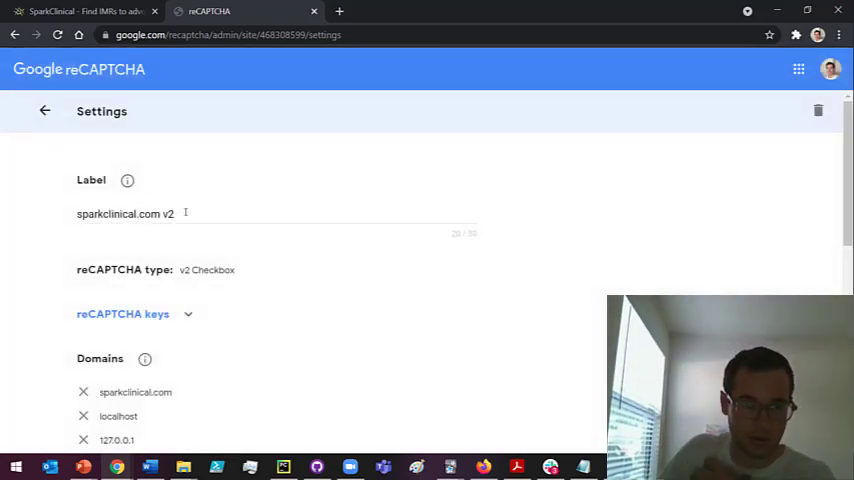
{"action": "double_click", "coordinate": [168, 214]}
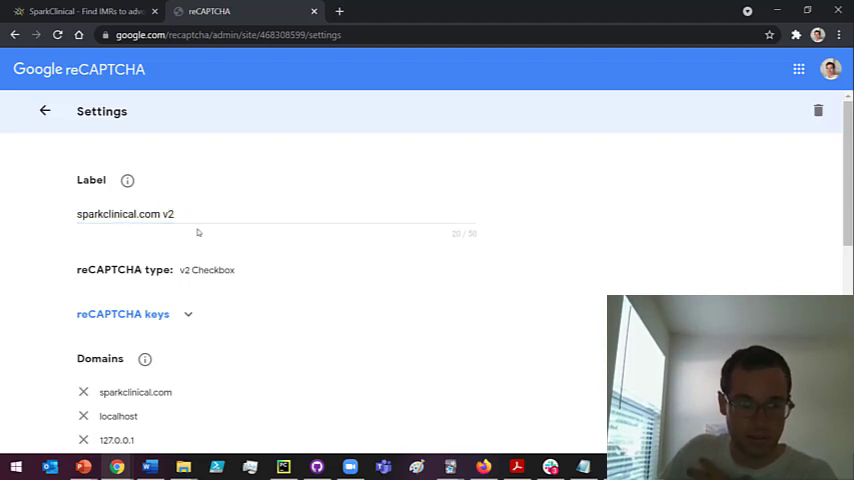
{"action": "scroll", "scroll_direction": "down", "scroll_amount": 3}
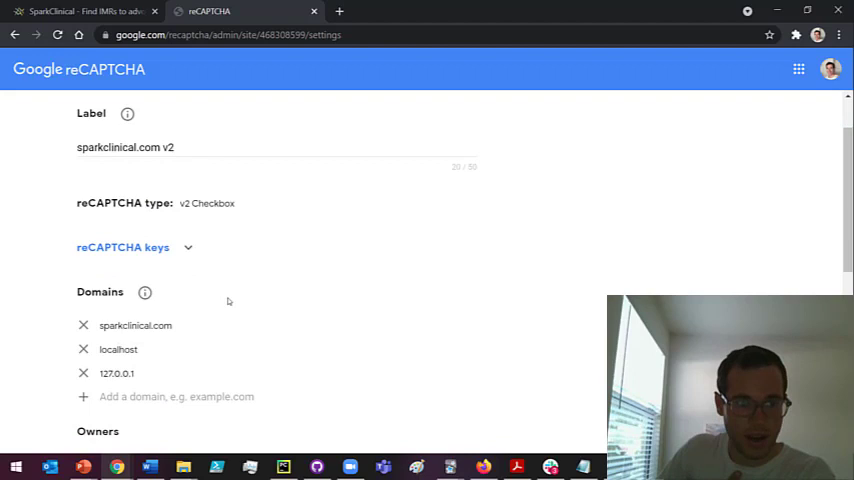
{"action": "scroll", "scroll_direction": "down", "scroll_amount": 3}
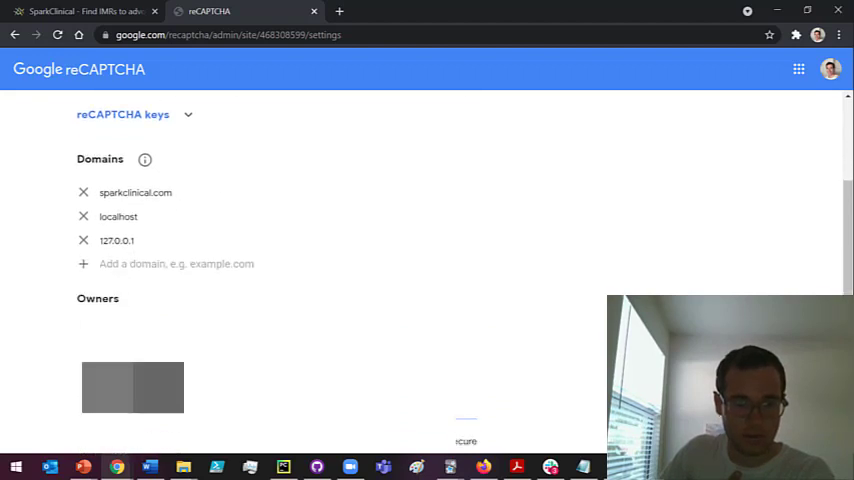
{"action": "scroll", "scroll_direction": "up", "scroll_amount": 3}
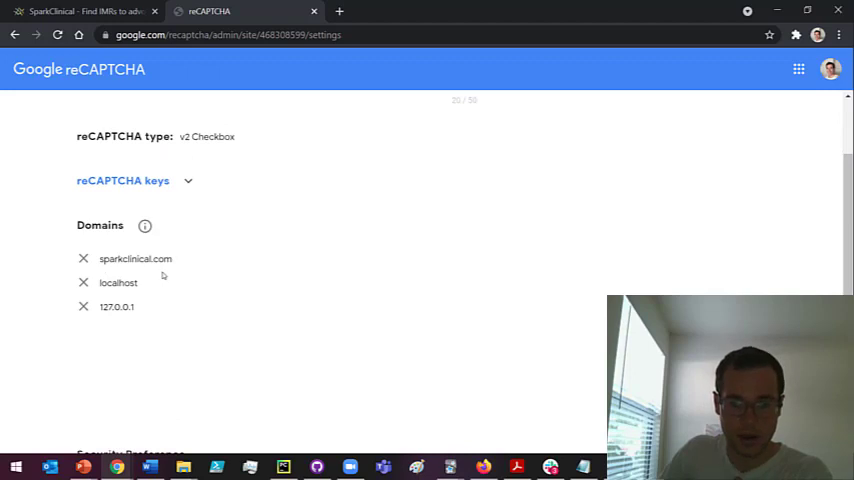
{"action": "mouse_move", "coordinate": [160, 276]}
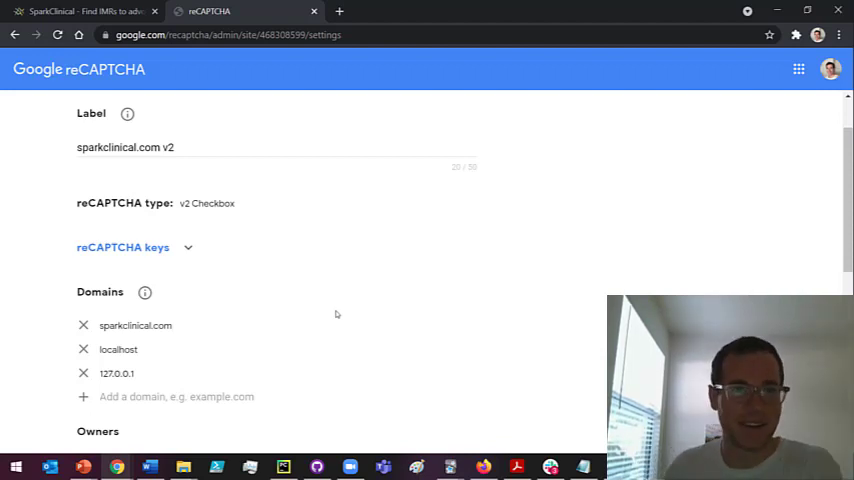
{"action": "mouse_move", "coordinate": [350, 300]}
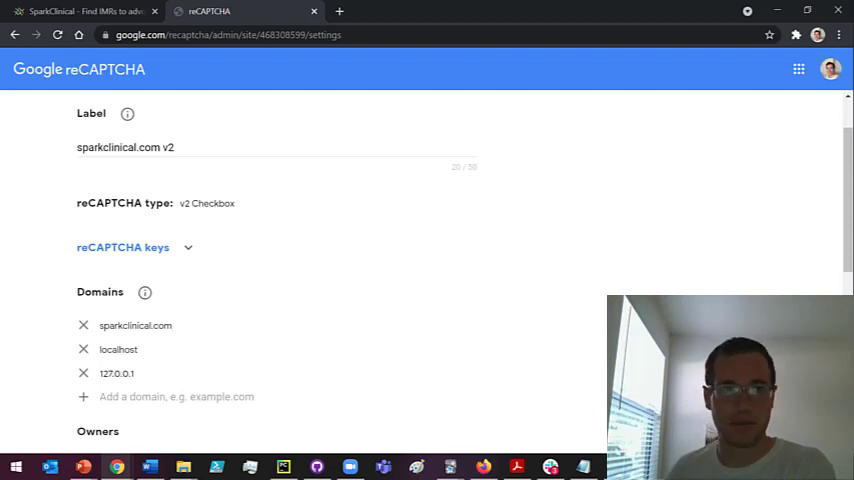
{"action": "mouse_move", "coordinate": [316, 428]}
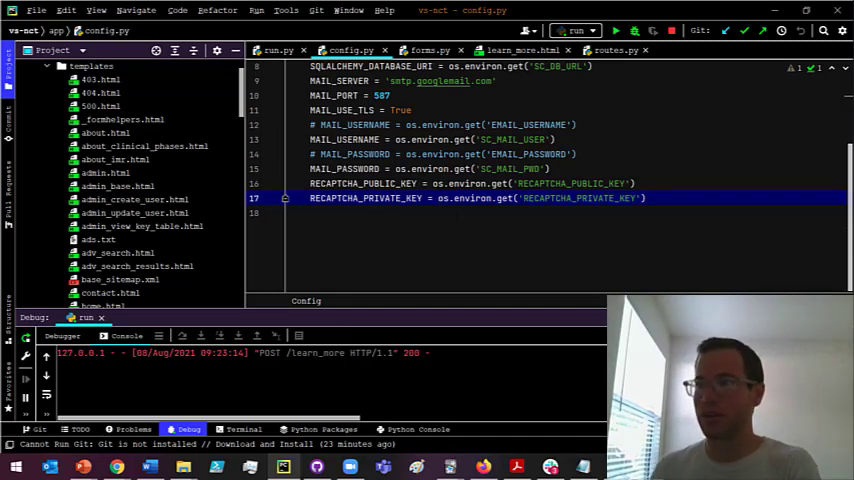
Switch from config.py with its RECAPTCHA key lines to forms.py.
{"action": "left_click", "coordinate": [438, 198]}
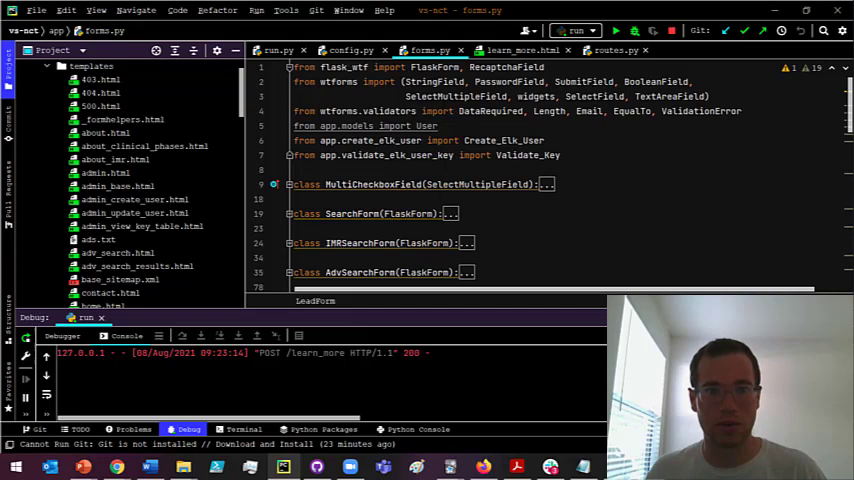
Import RecaptchaField from flask_wtf and add recaptcha = RecaptchaField() to LeadForm.
{"action": "double_click", "coordinate": [508, 68]}
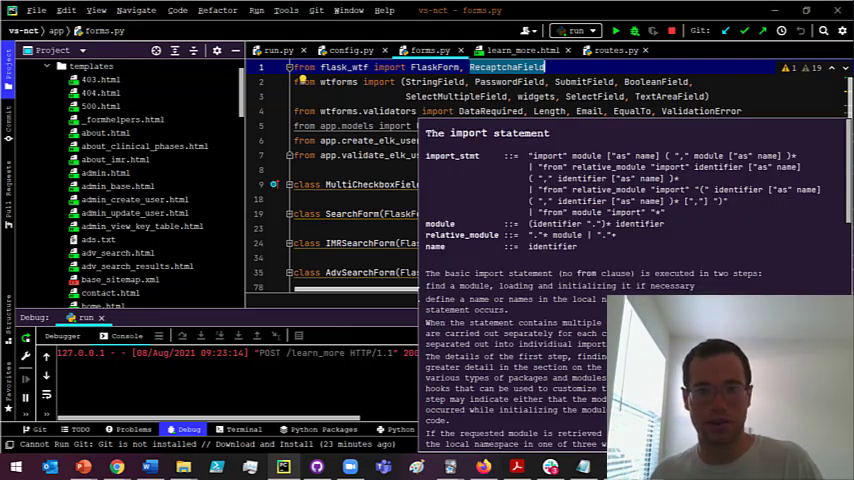
{"action": "scroll", "scroll_direction": "down", "scroll_amount": 3}
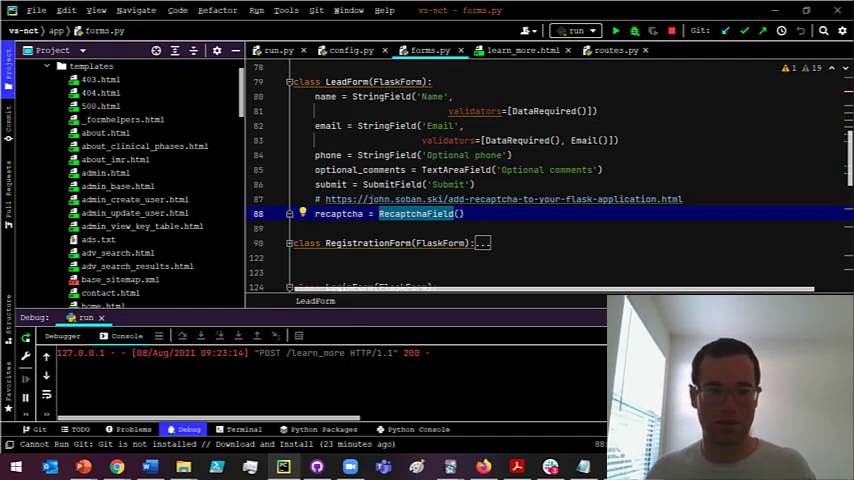
{"action": "left_click", "coordinate": [520, 50]}
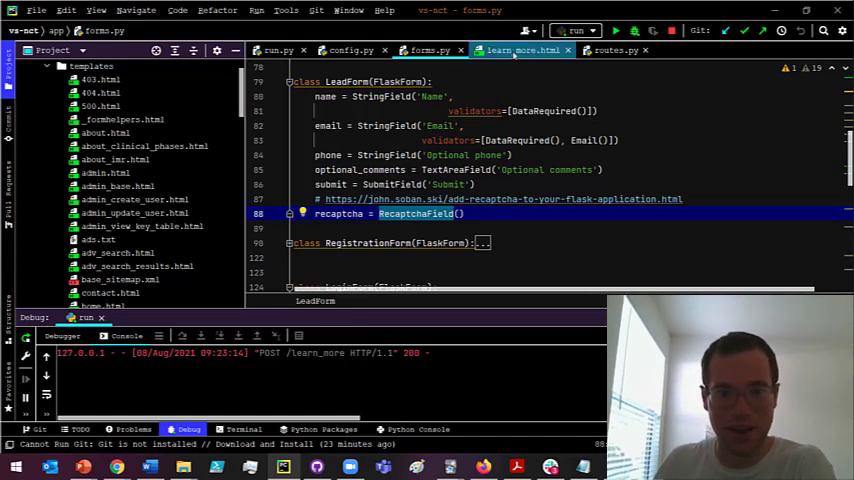